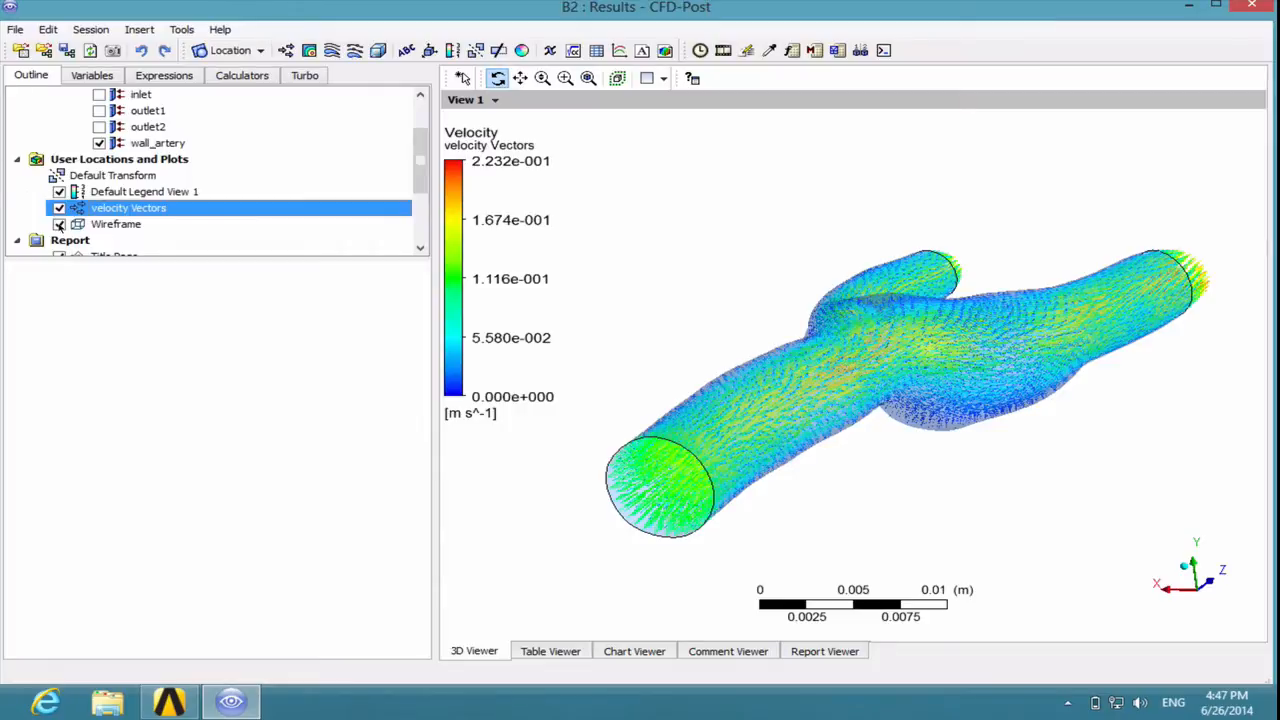
Step: Hide the velocity Vectors plot and open the File menu to import data
left_click(59, 207)
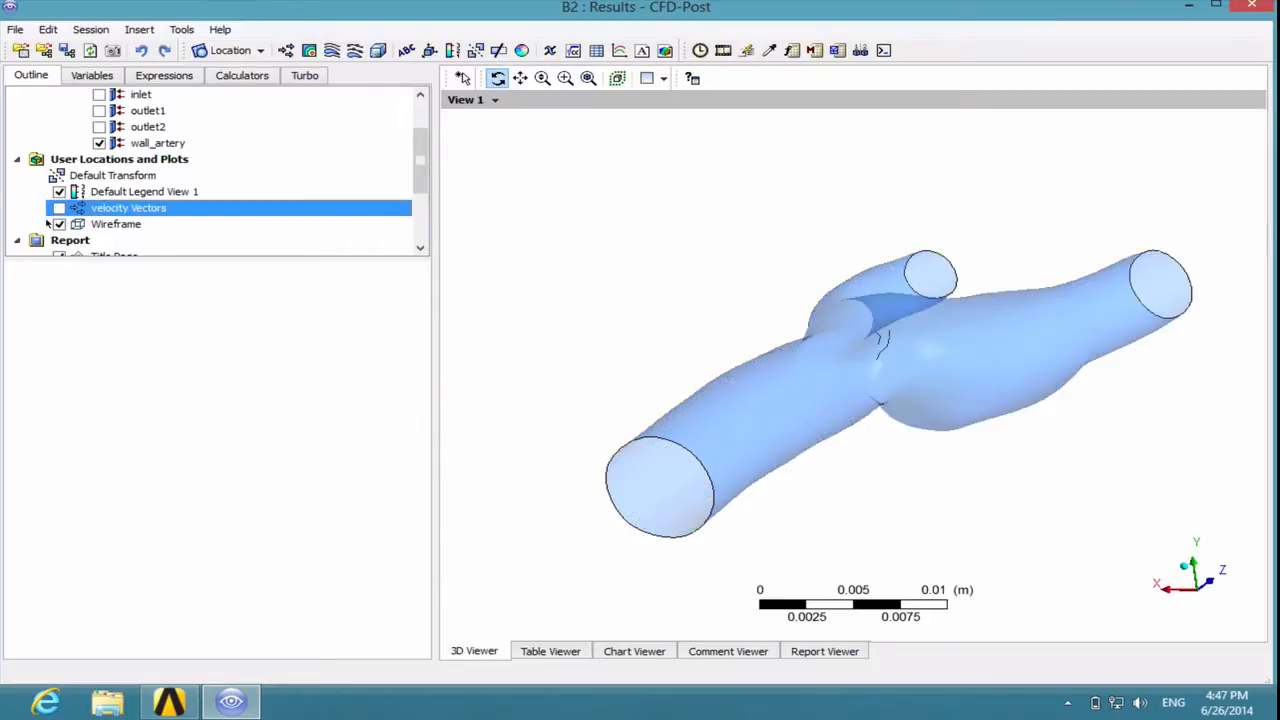
left_click(15, 29)
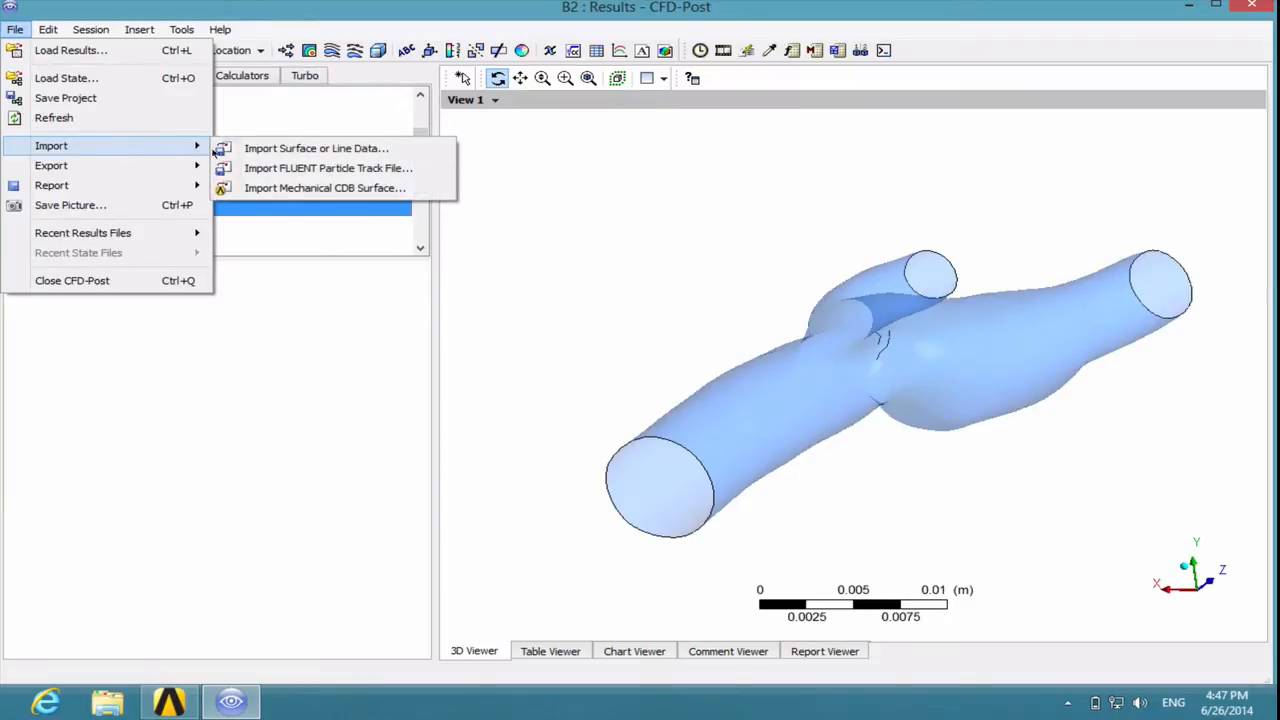
mouse_move(328, 168)
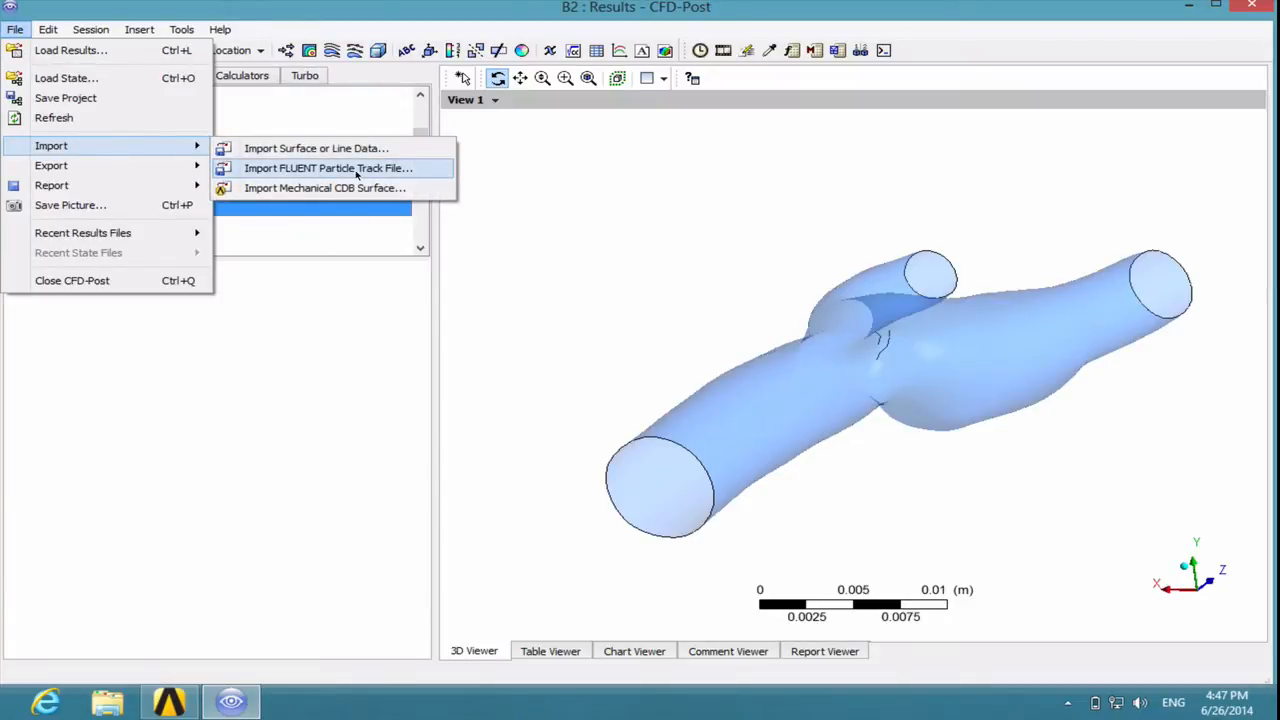
Step: Import the FLUENT particle track file phistory.xml and select FLUENT PT for Massless
left_click(328, 168)
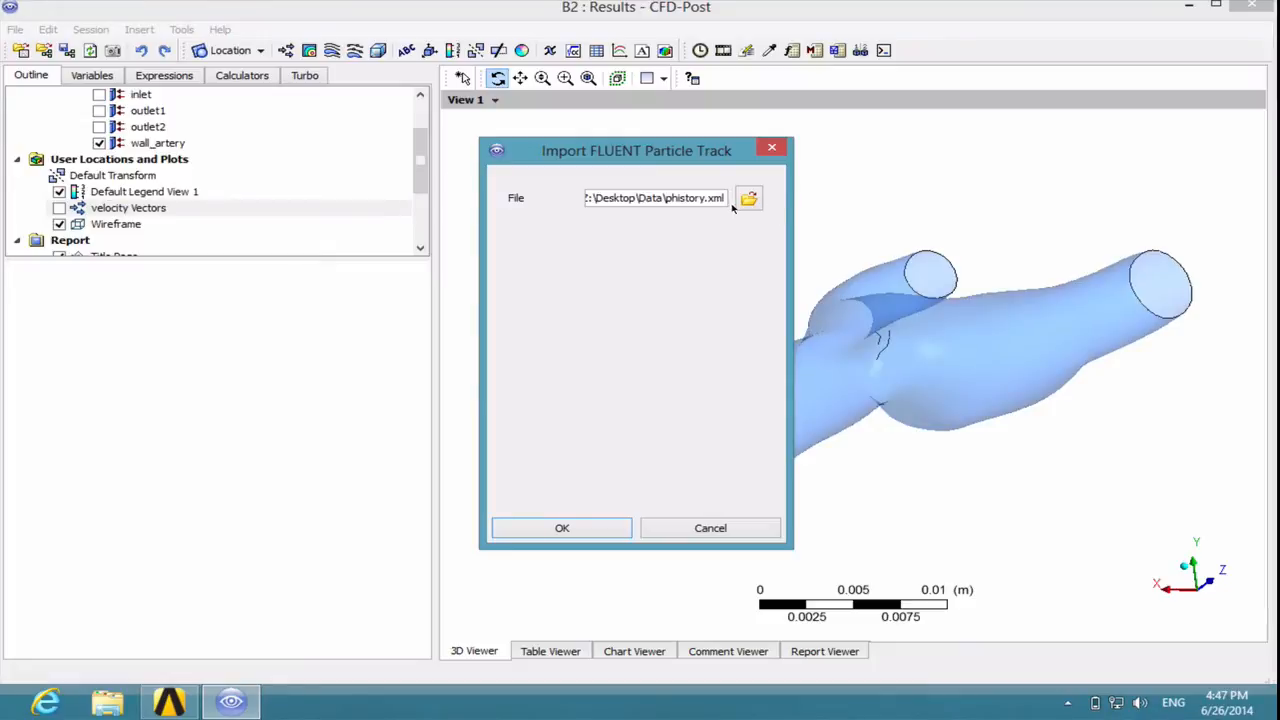
left_click(748, 197)
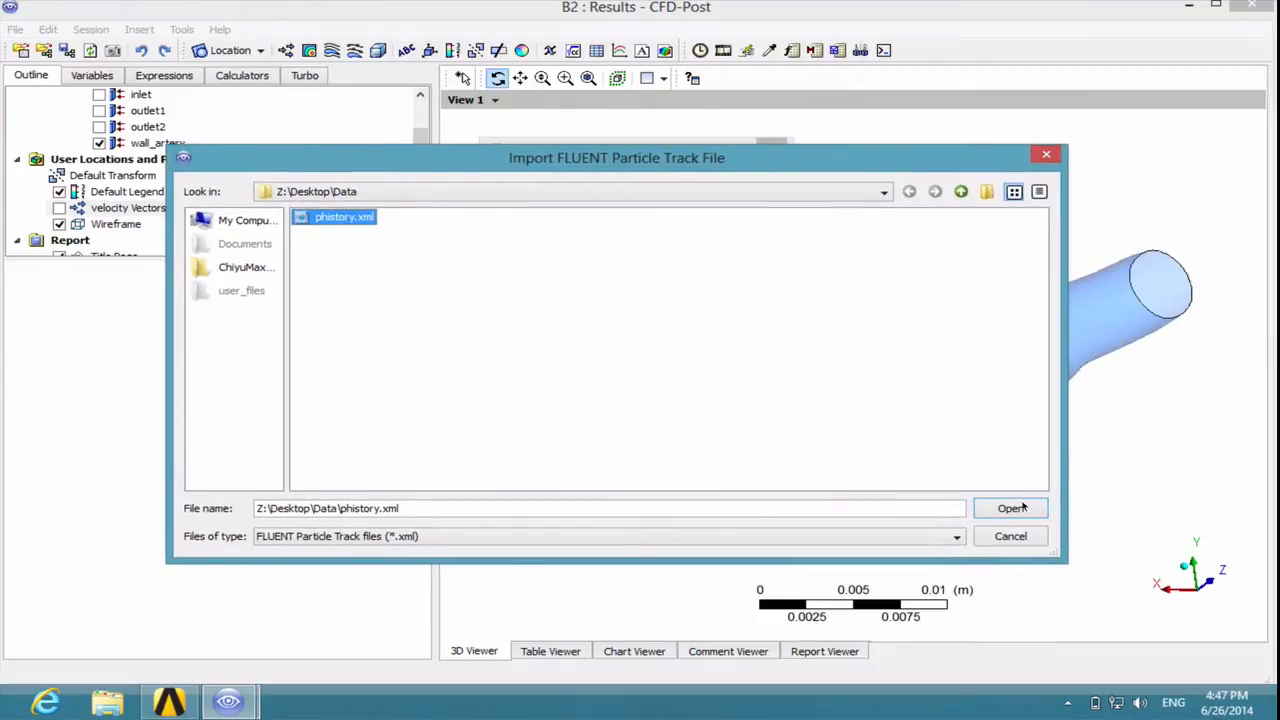
left_click(1010, 508)
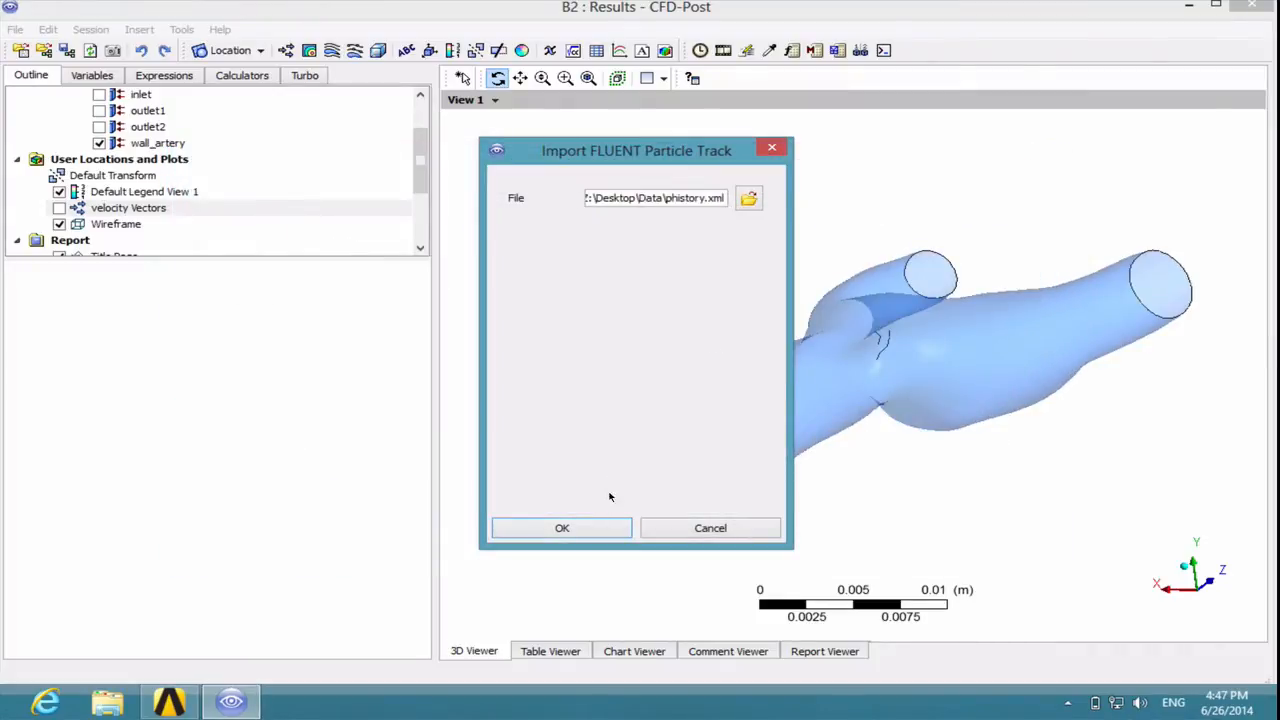
left_click(561, 527)
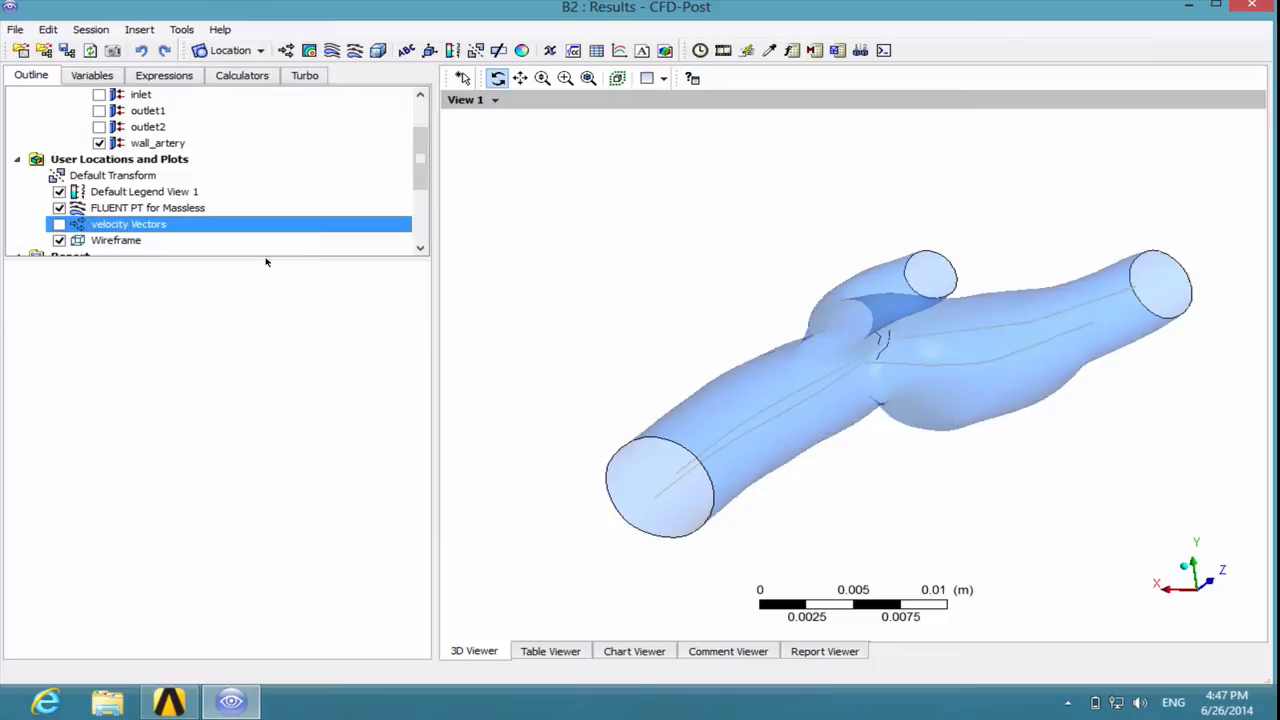
left_click(147, 207)
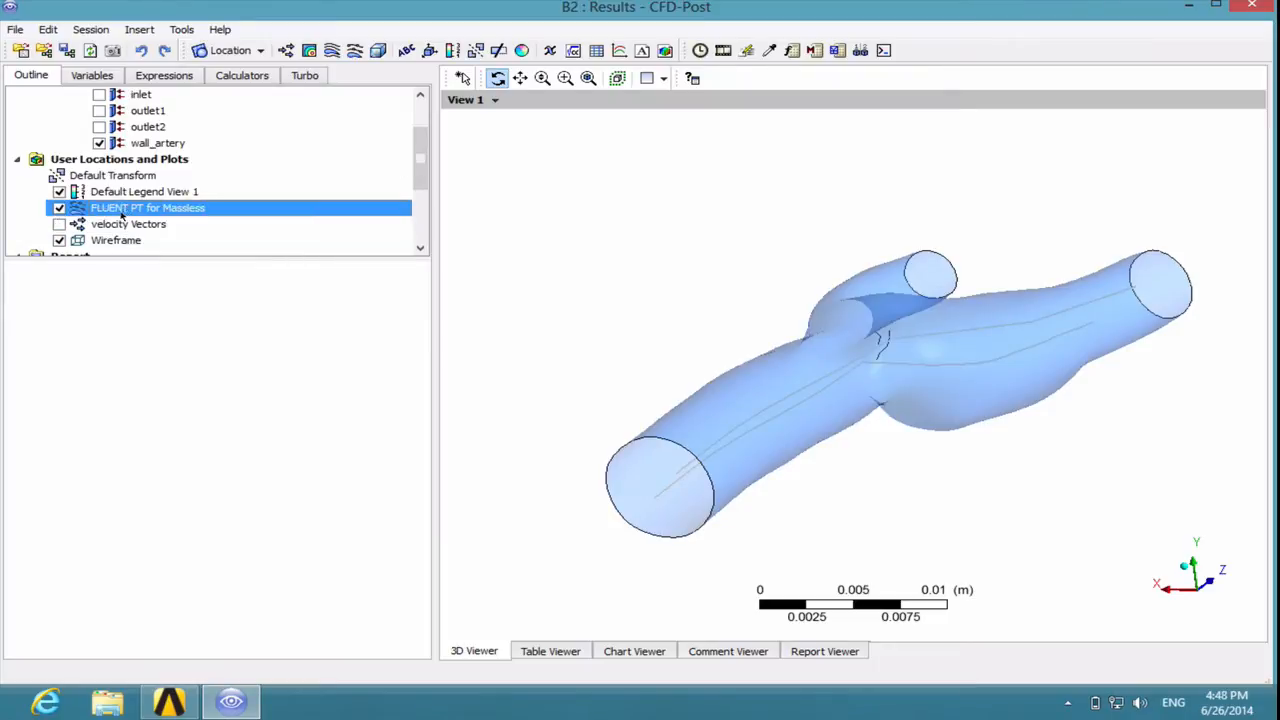
Step: Set FLUENT PT for Massless colour mode to Variable with Velocity and apply
left_click(147, 207)
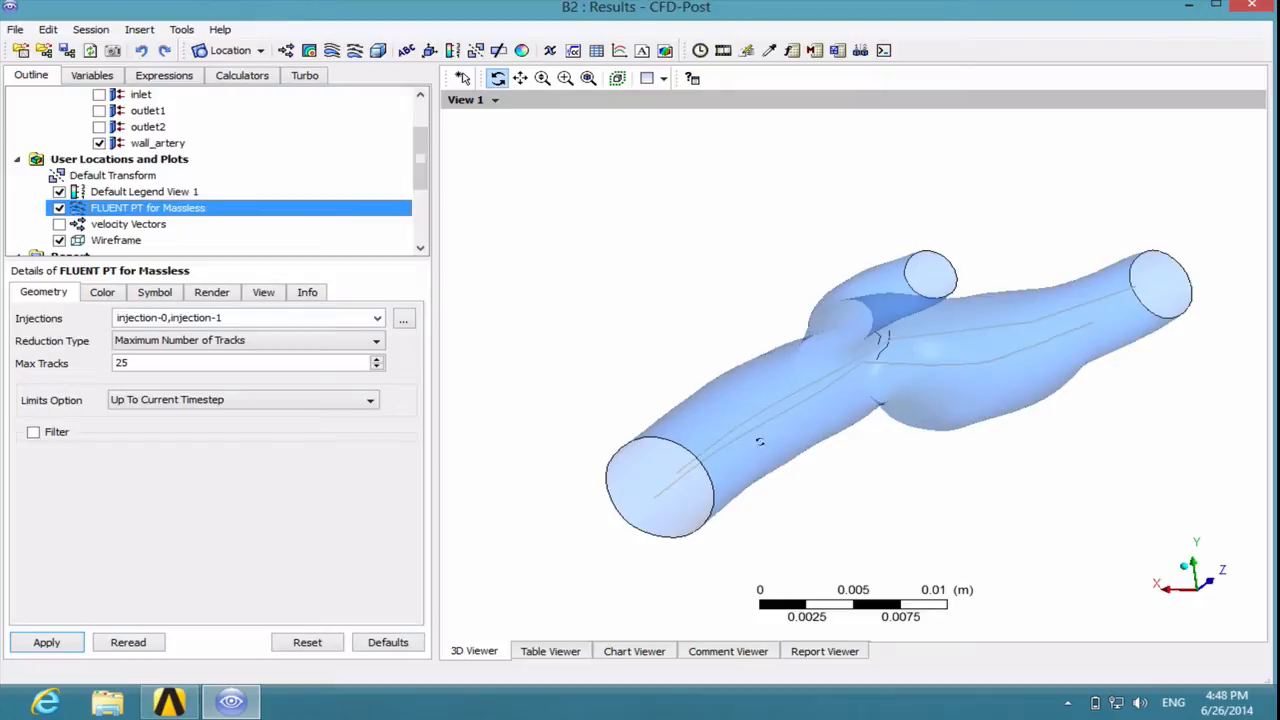
mouse_move(938, 322)
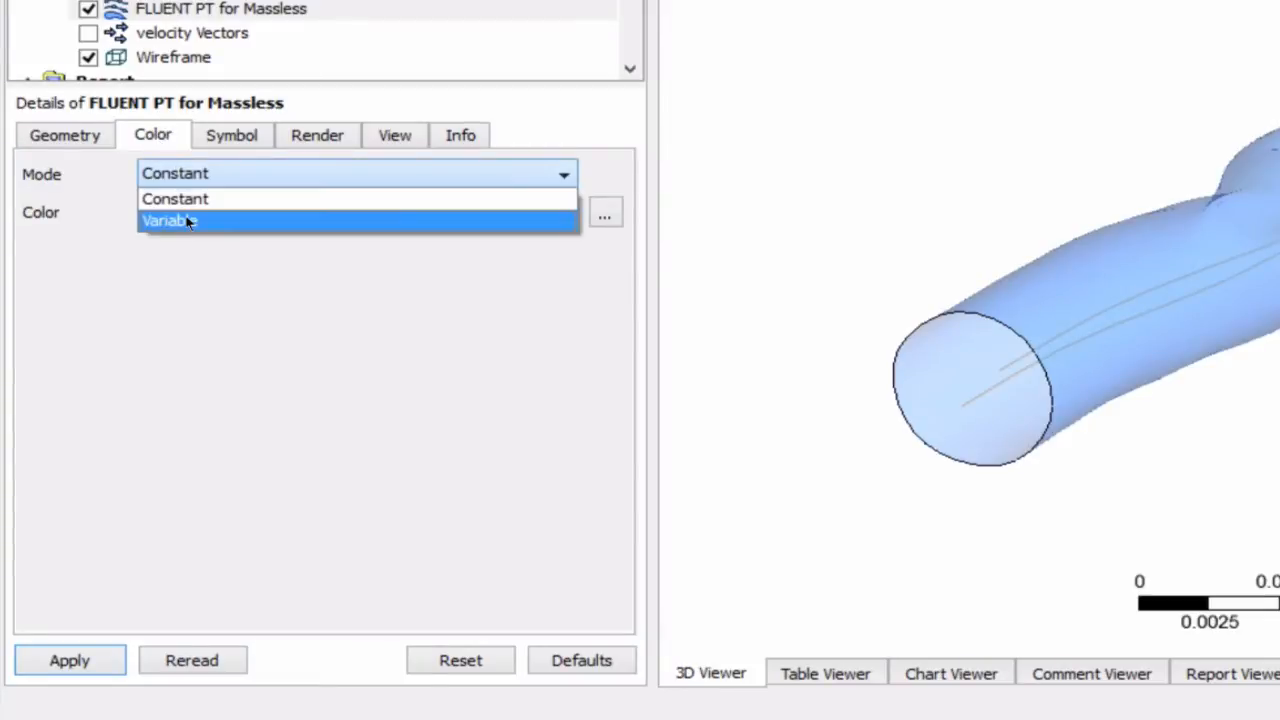
left_click(168, 220)
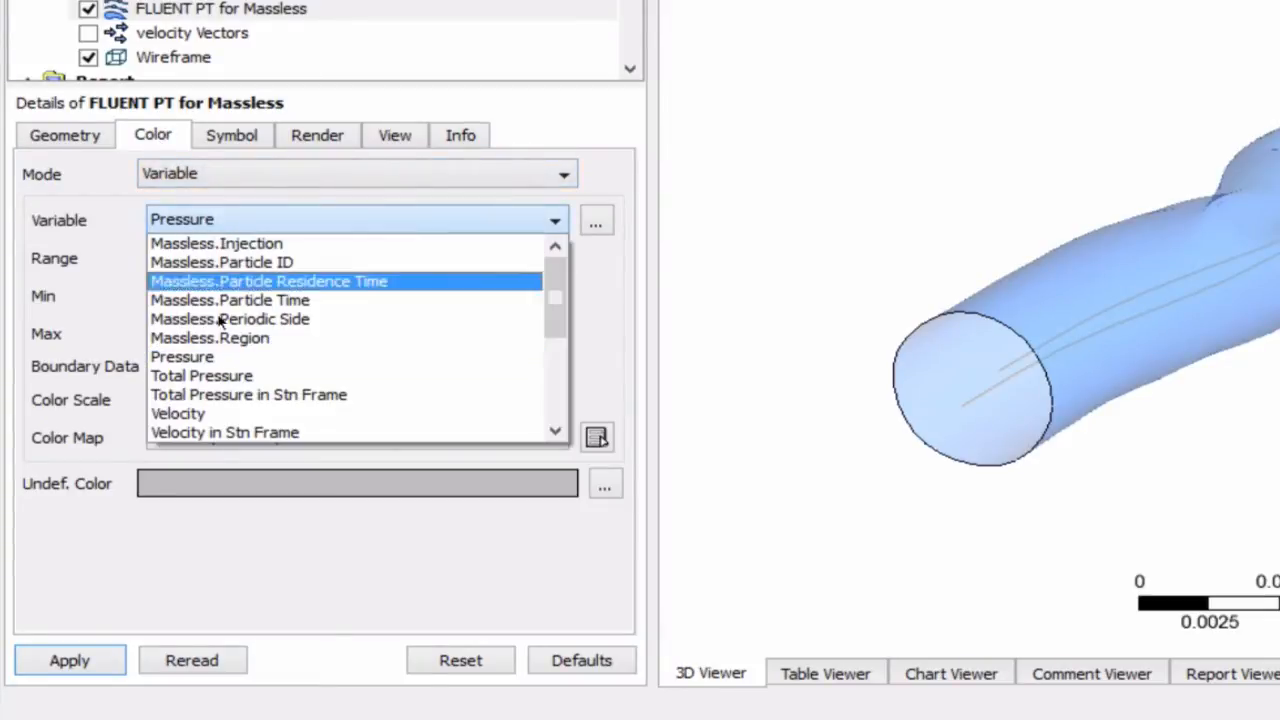
left_click(178, 413)
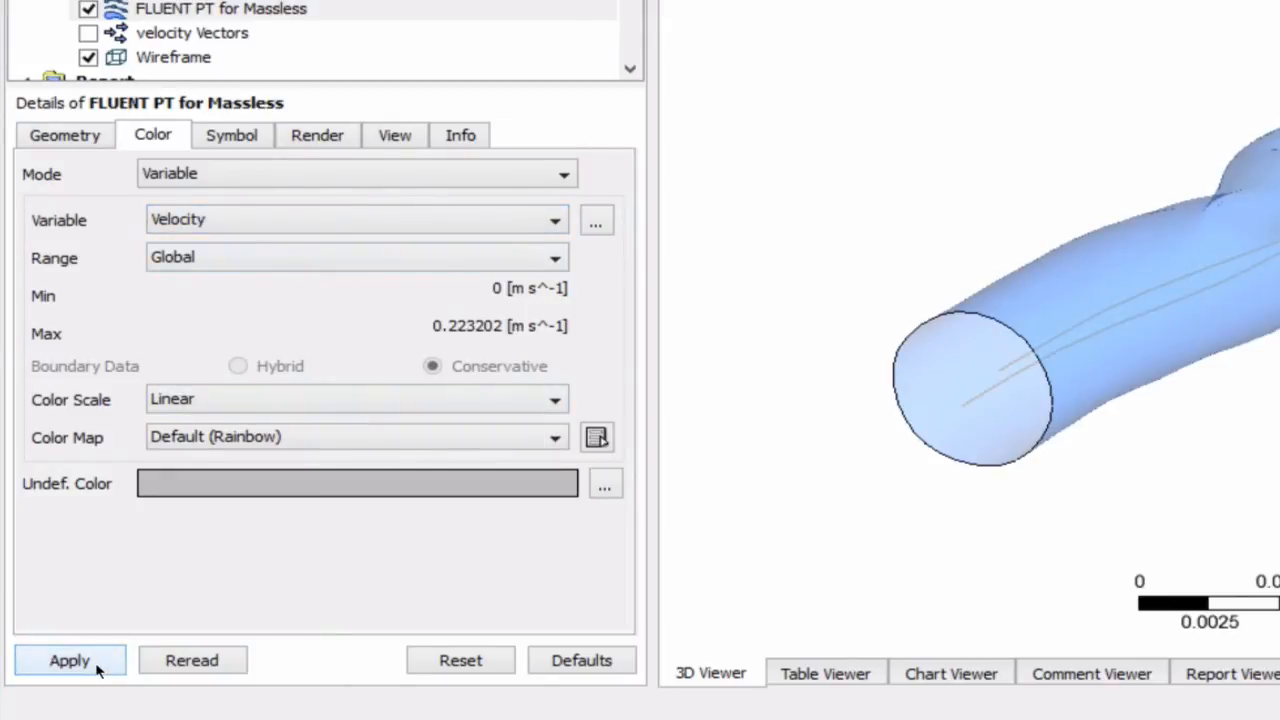
left_click(69, 660)
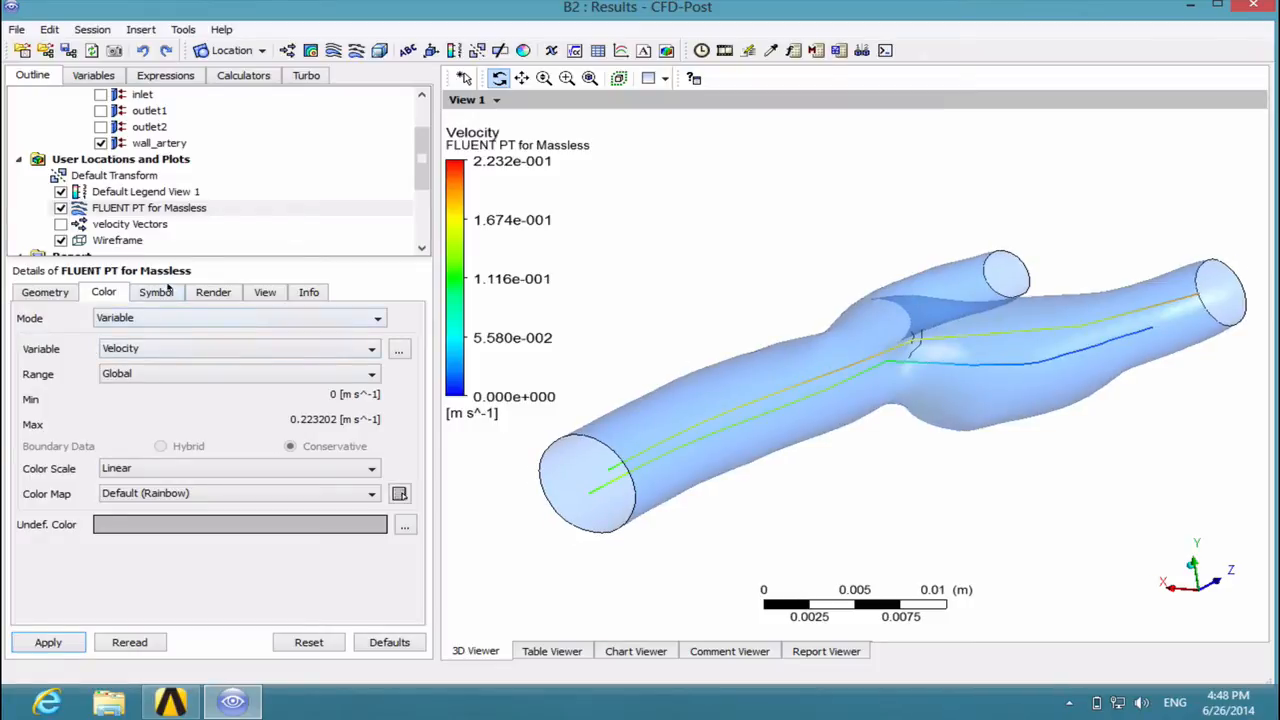
Step: Set track symbols to Max Time is Current Time with scale 0.5 and apply
left_click(154, 291)
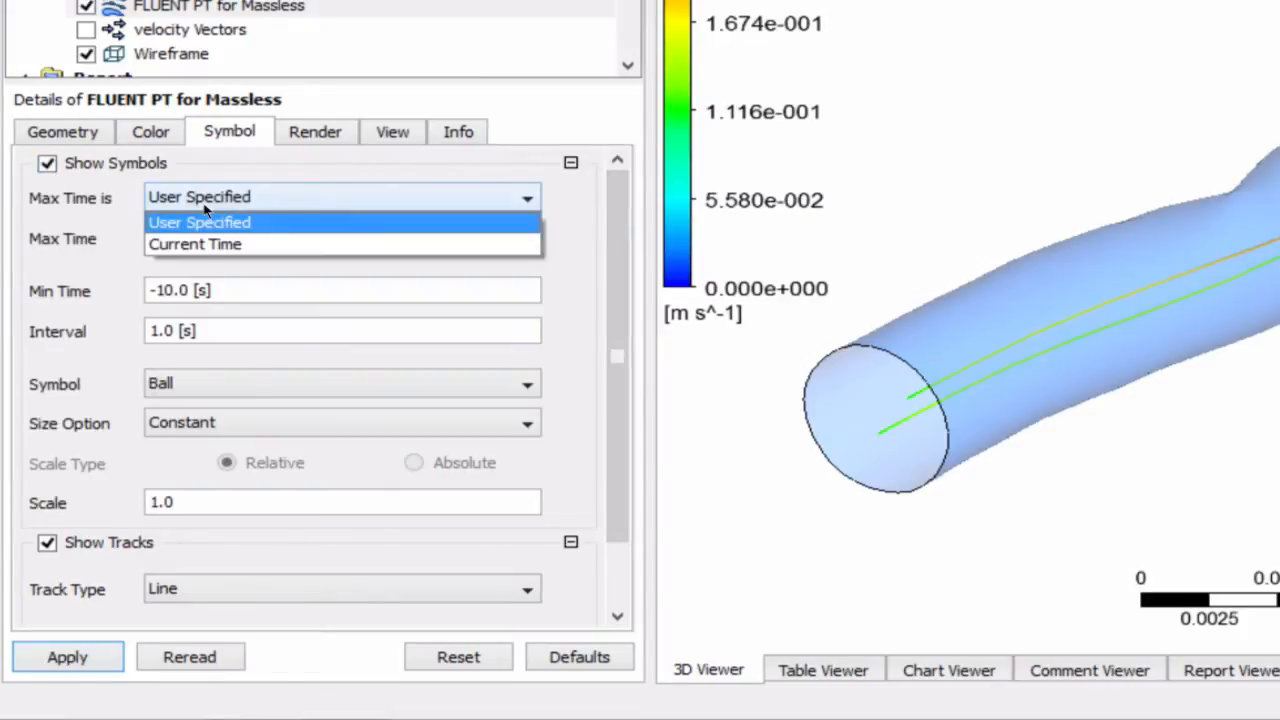
left_click(194, 244)
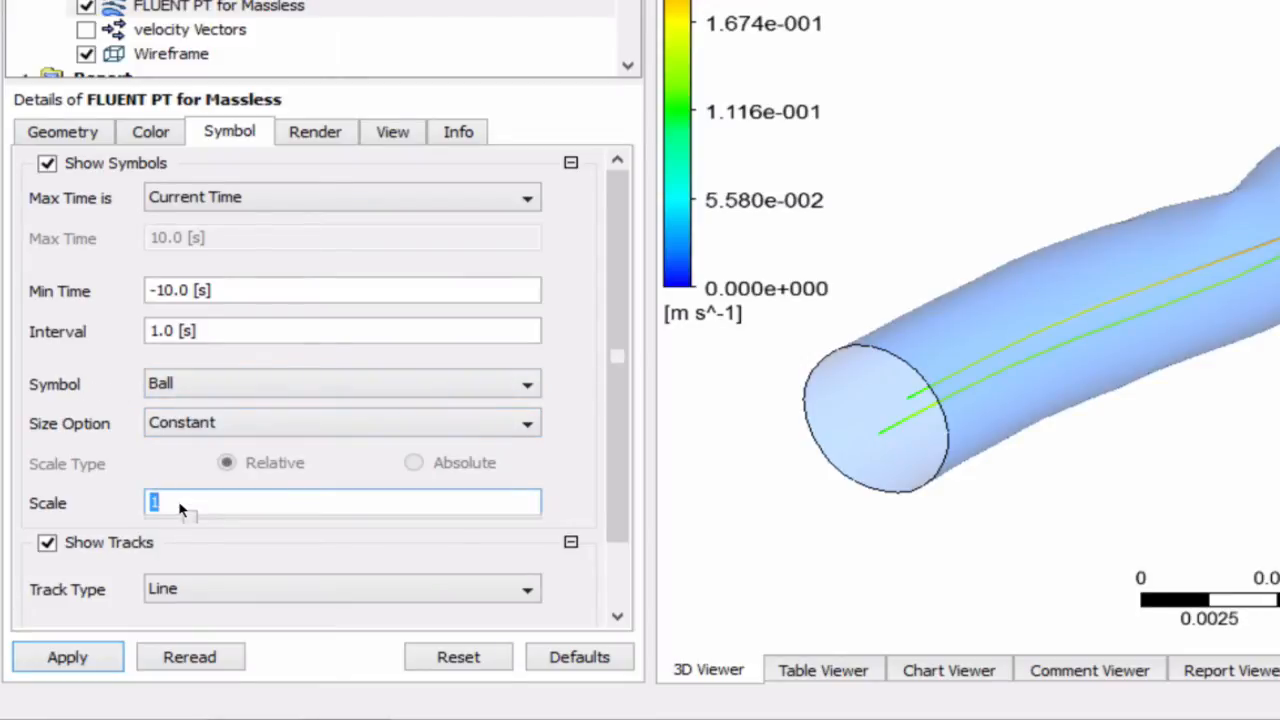
type("0.5")
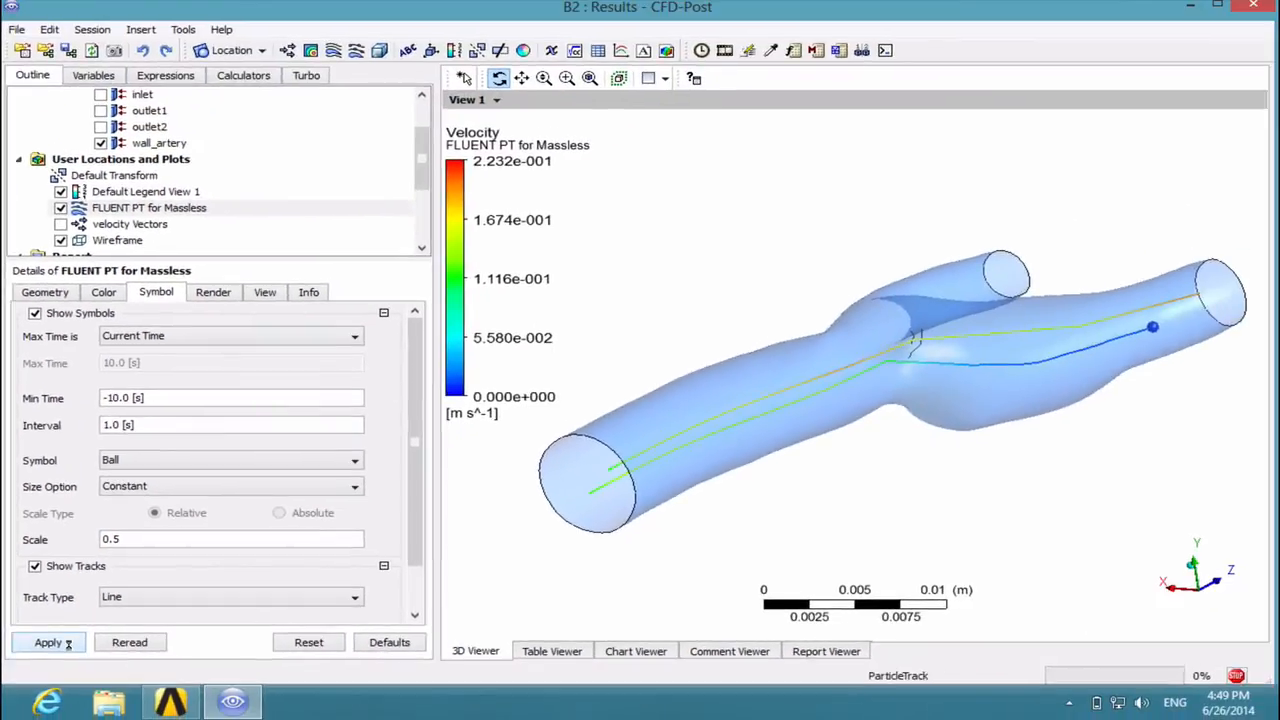
left_click(48, 642)
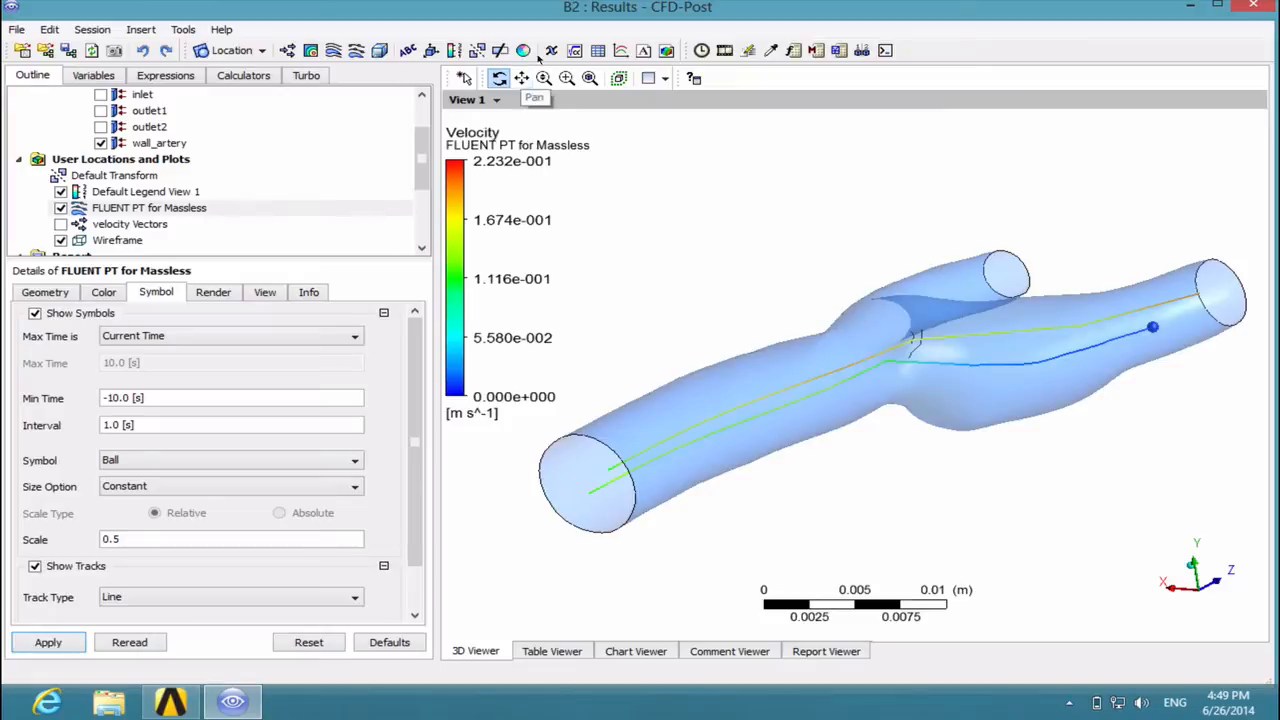
mouse_move(701, 51)
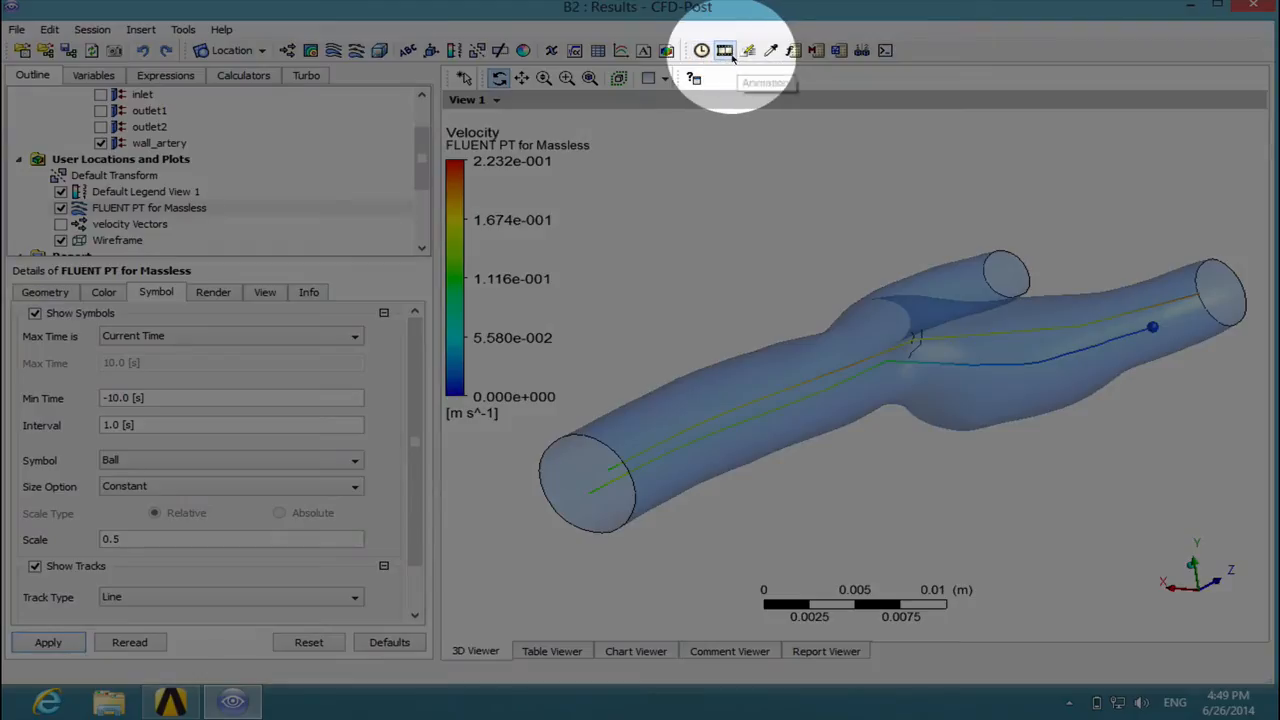
Step: Quick-animate FLUENT PT for Massless, playing then stopping the preview
left_click(724, 50)
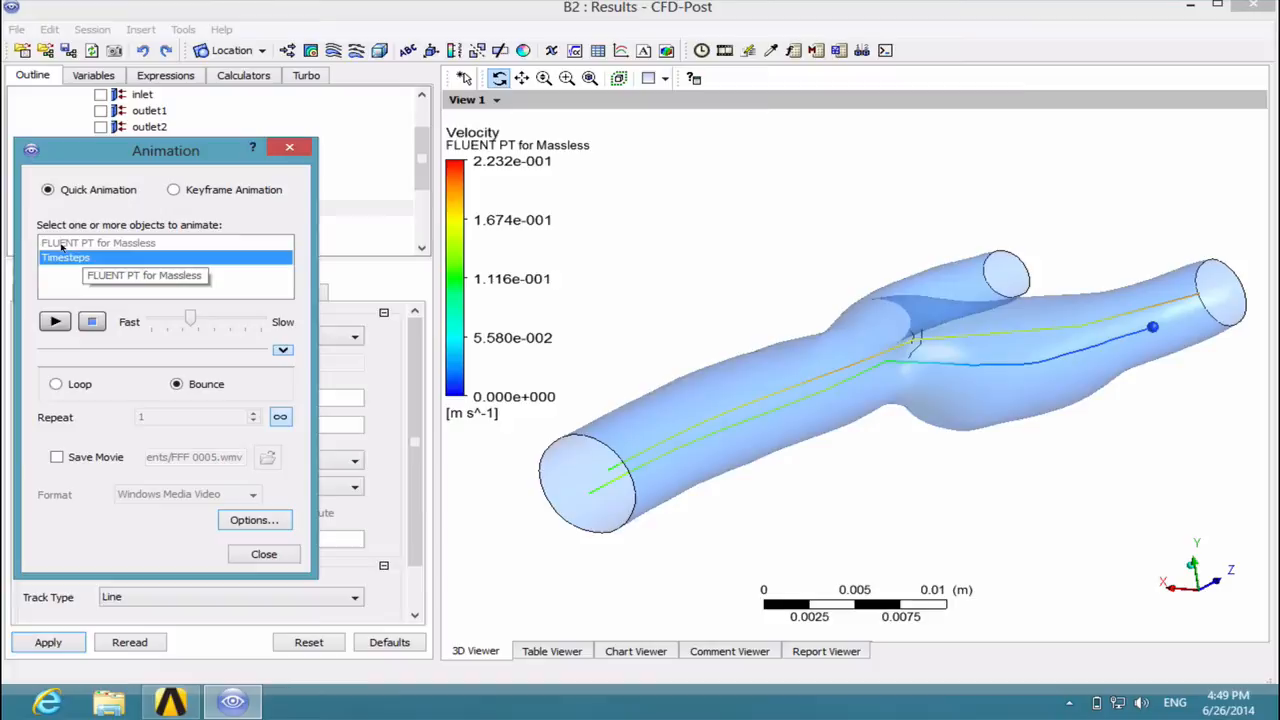
left_click(98, 243)
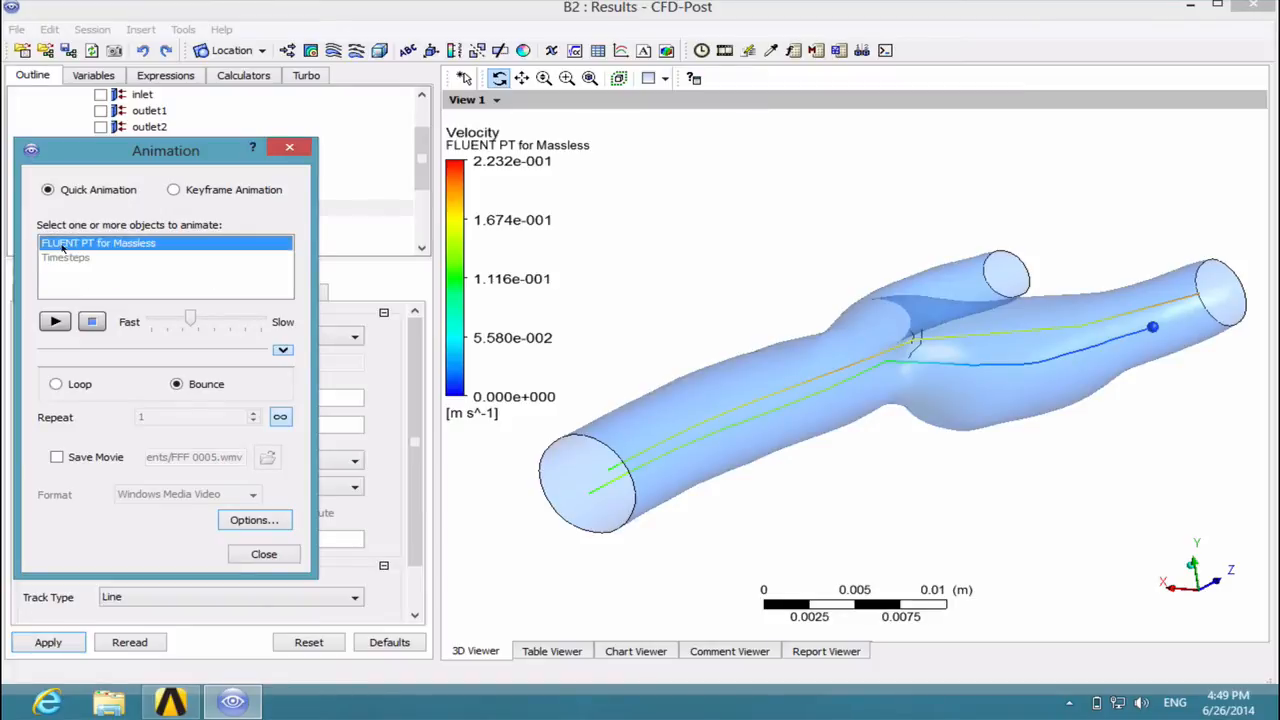
mouse_move(55, 321)
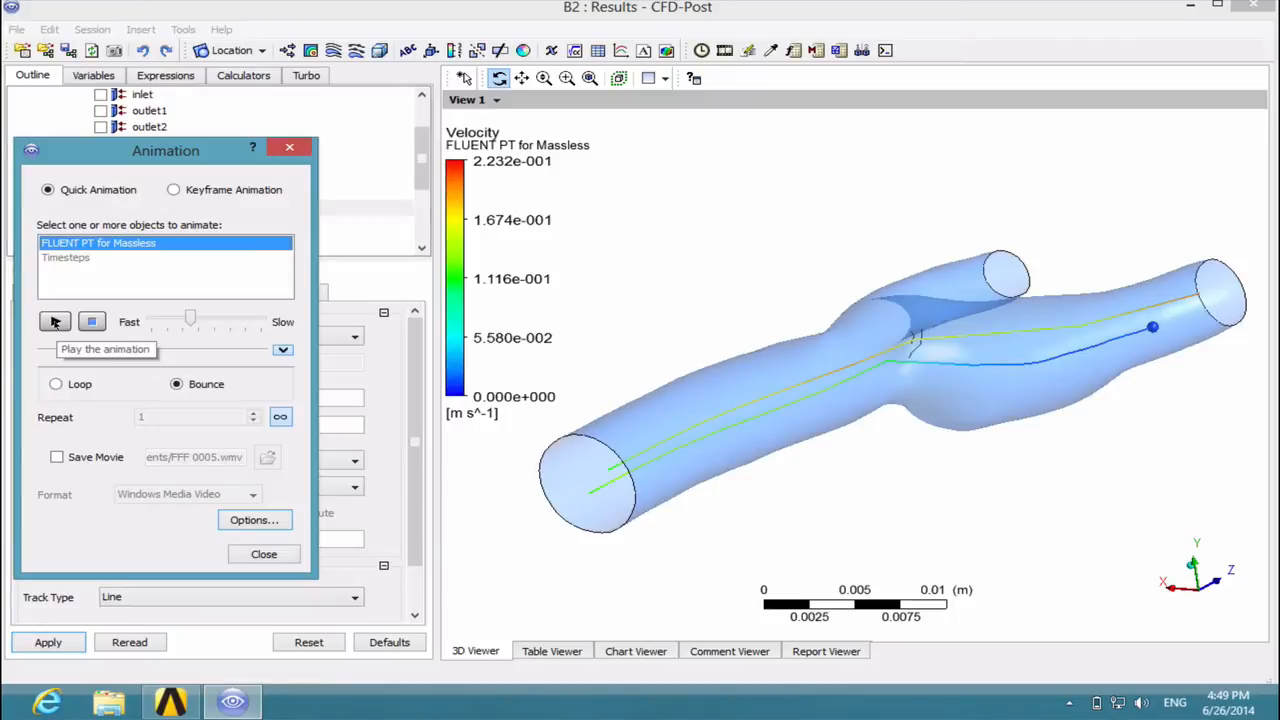
left_click(55, 321)
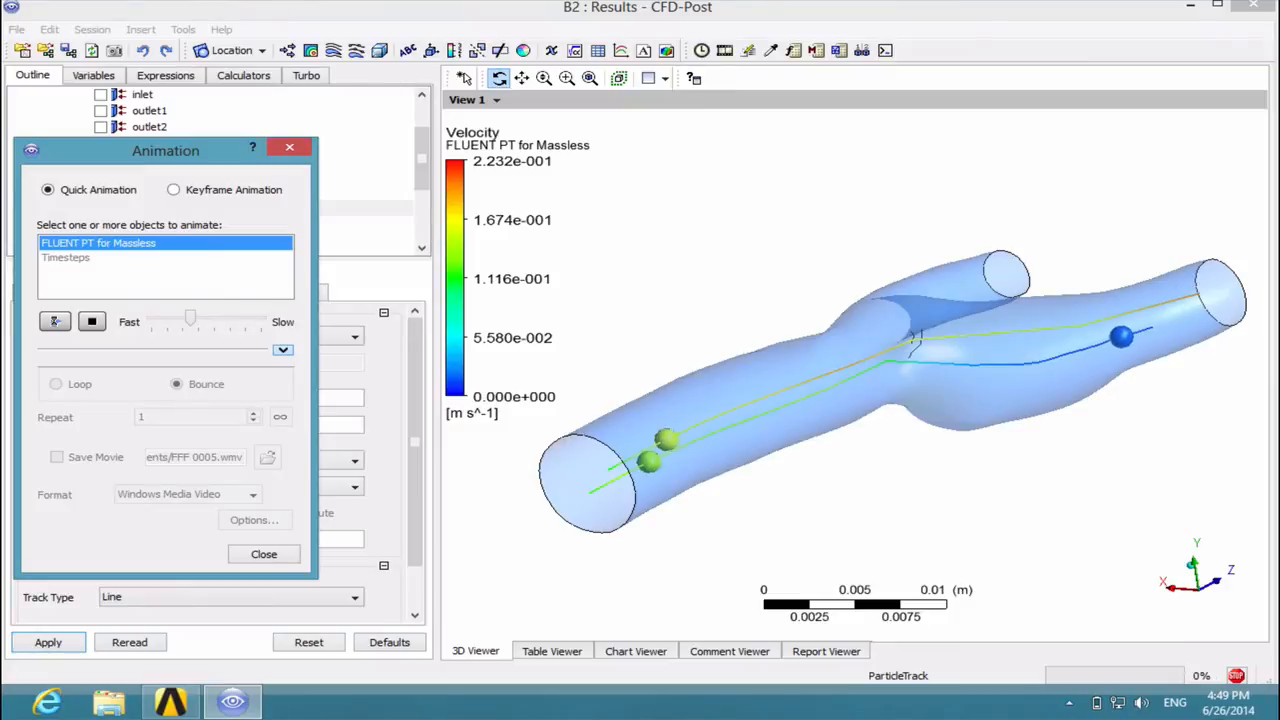
left_click(55, 321)
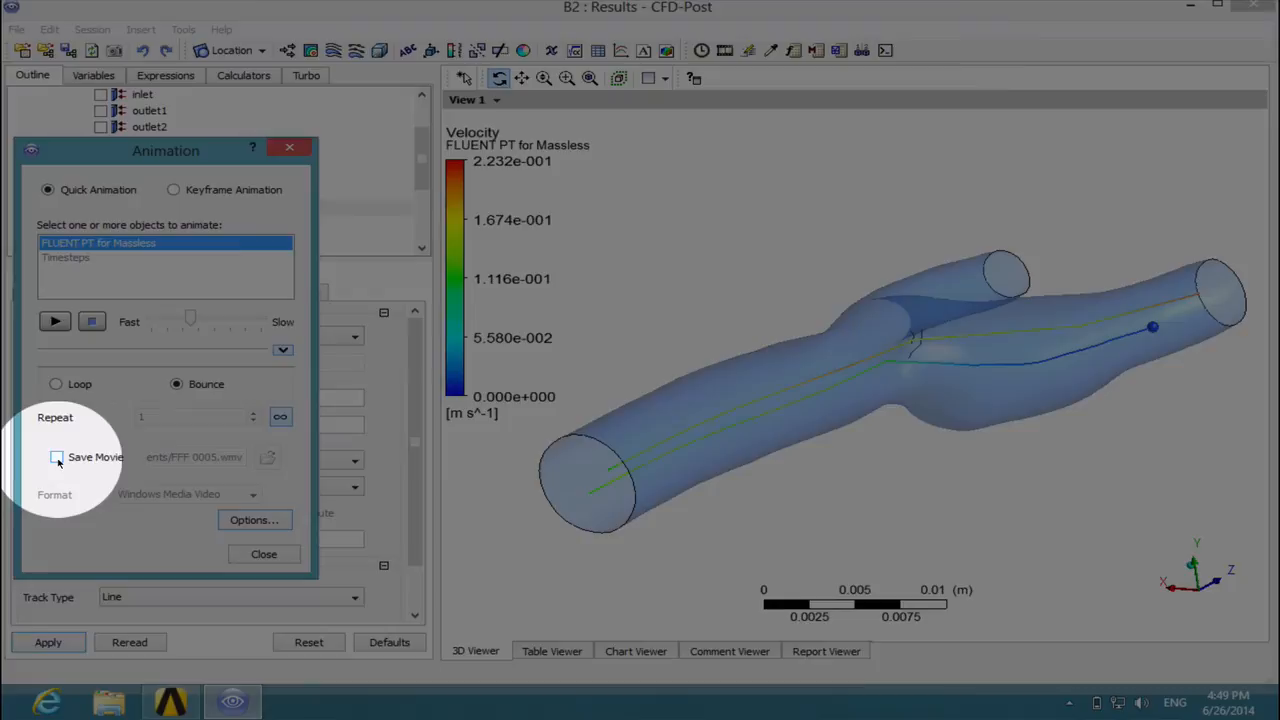
Step: Enable Save Movie to the Desktop as WMV and slow the animation speed
left_click(57, 457)
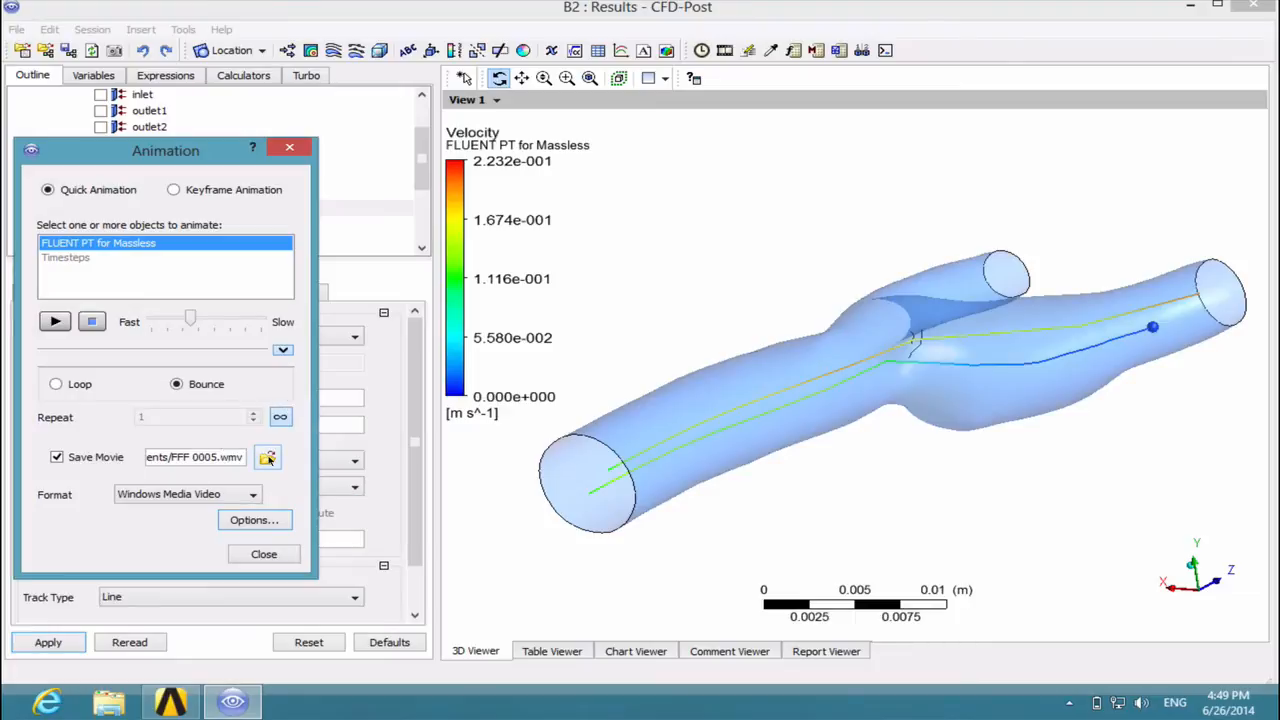
left_click(267, 457)
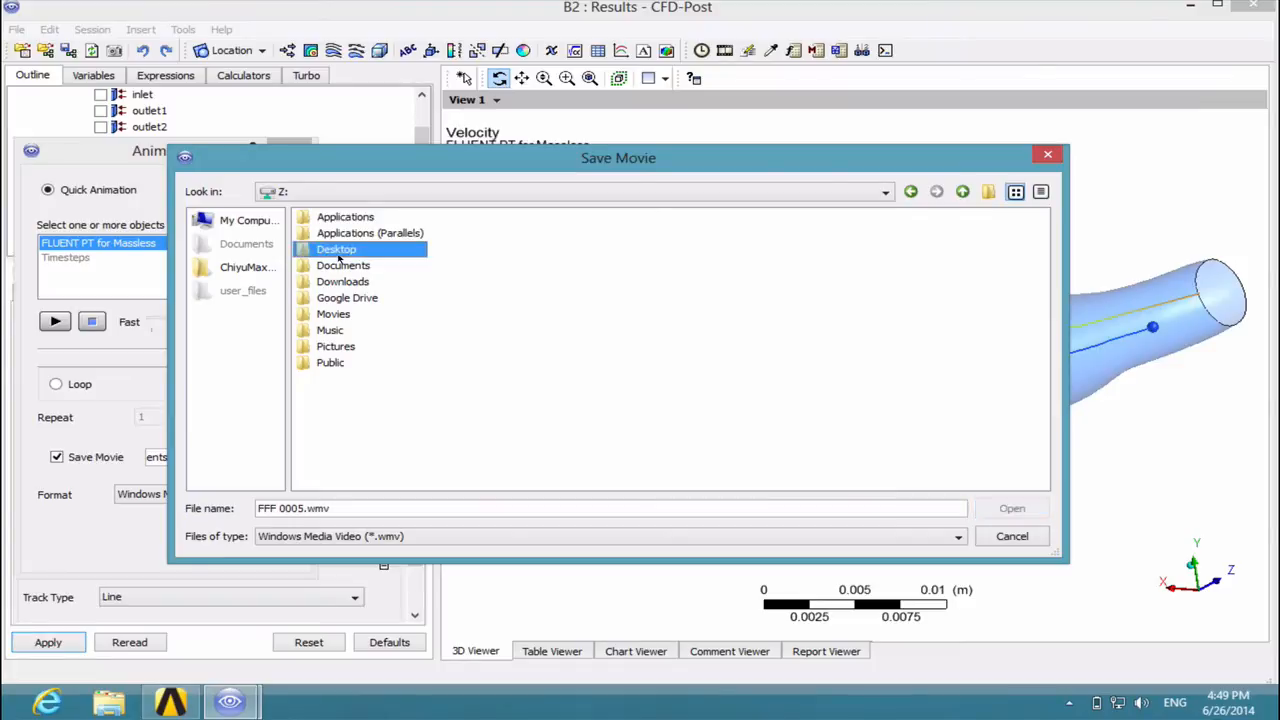
double_click(336, 249)
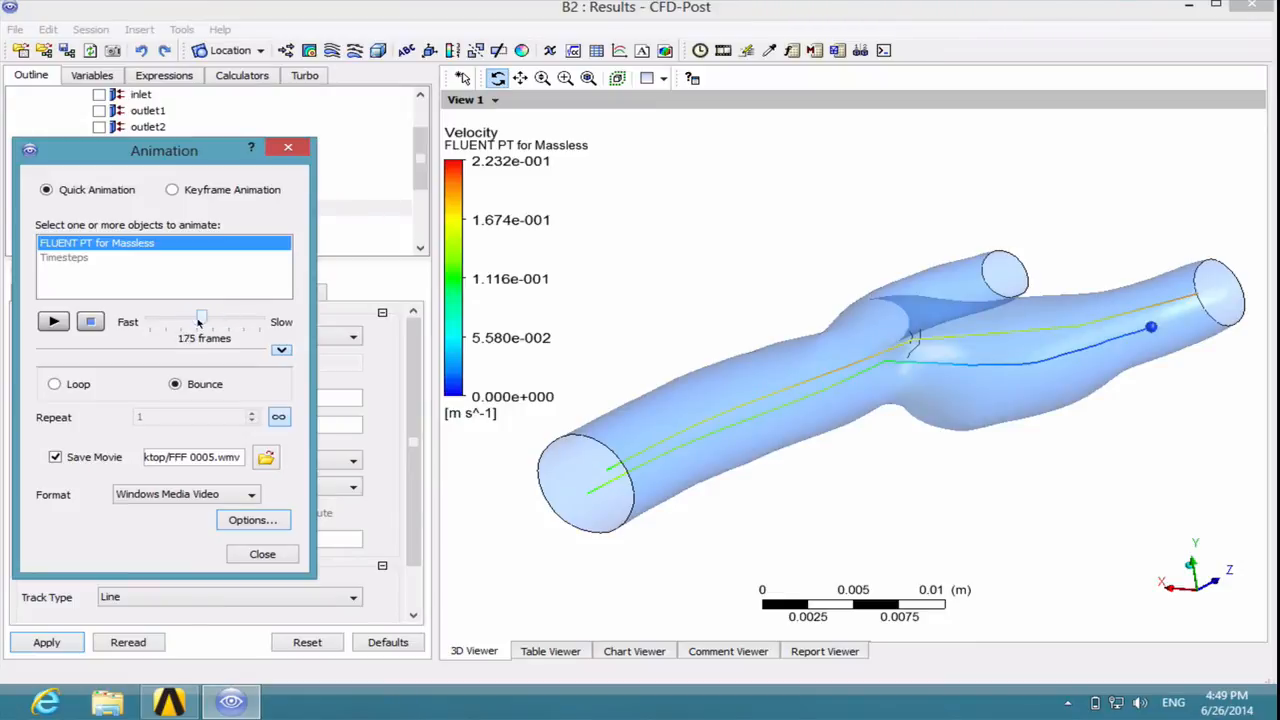
left_click_drag(200, 317, 214, 317)
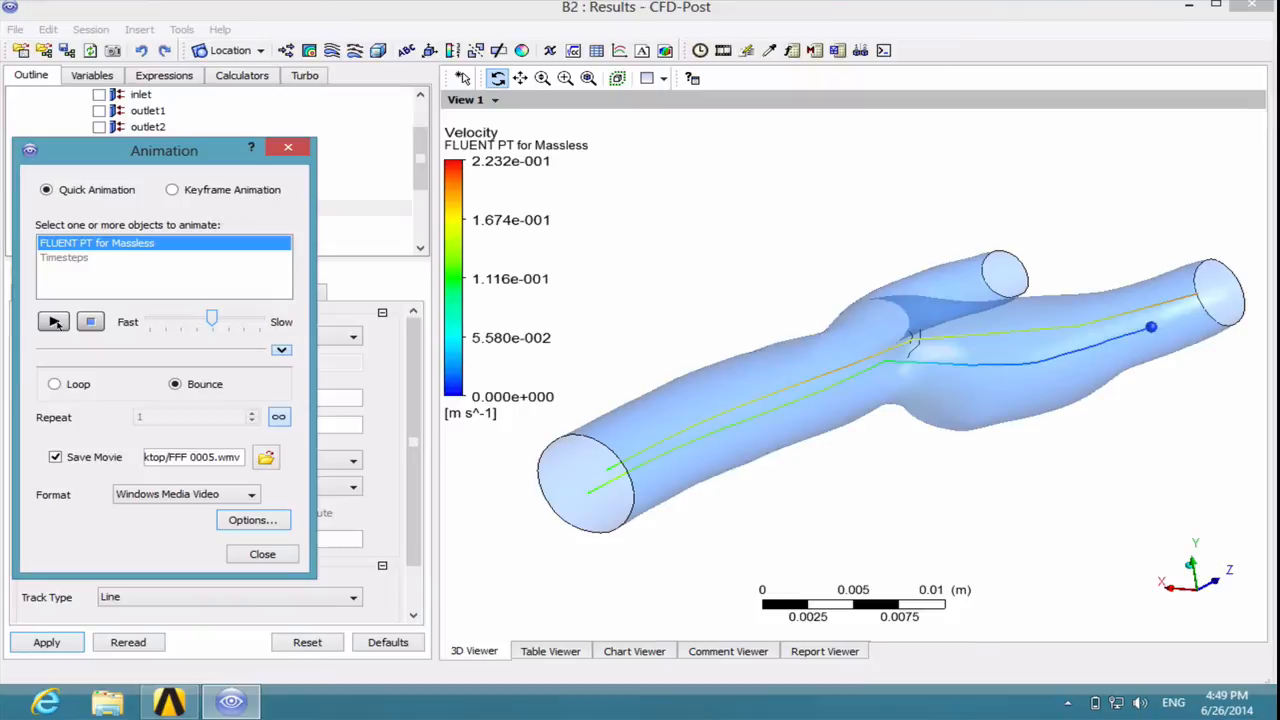
mouse_move(54, 321)
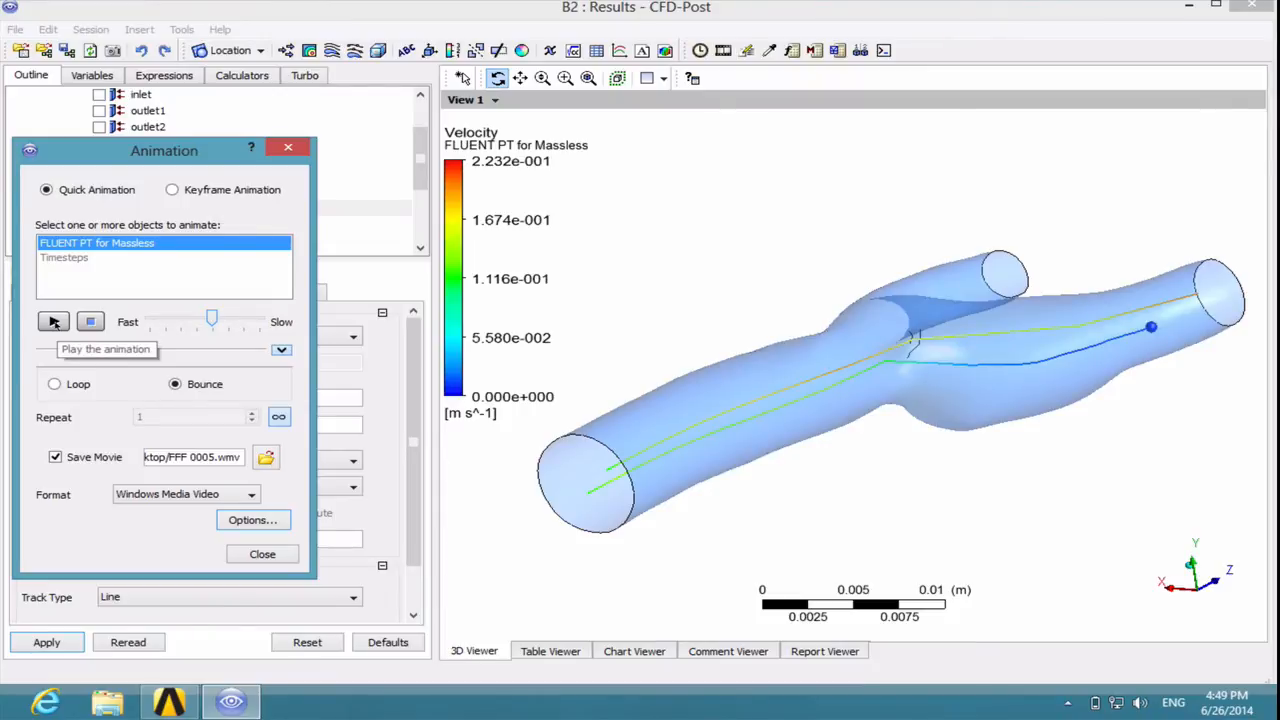
Step: Play the particle-track animation with Save Movie on until the WMV recording finishes
left_click(53, 321)
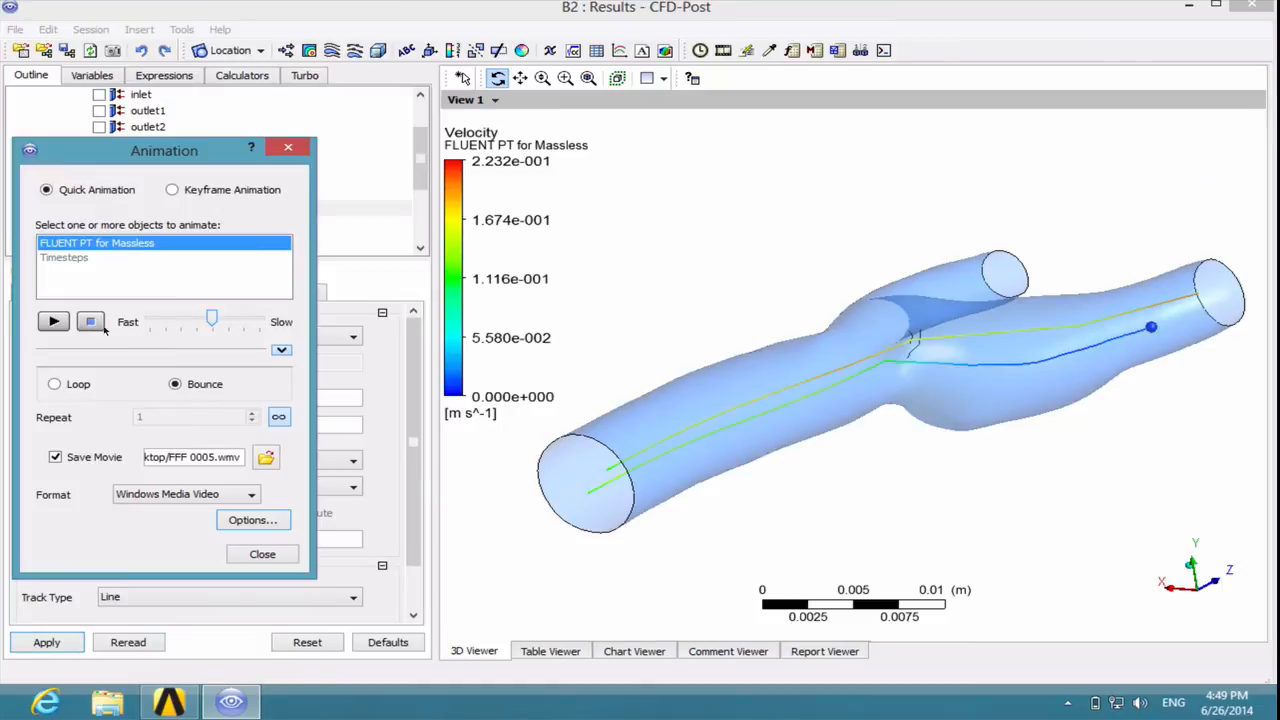
mouse_move(90, 321)
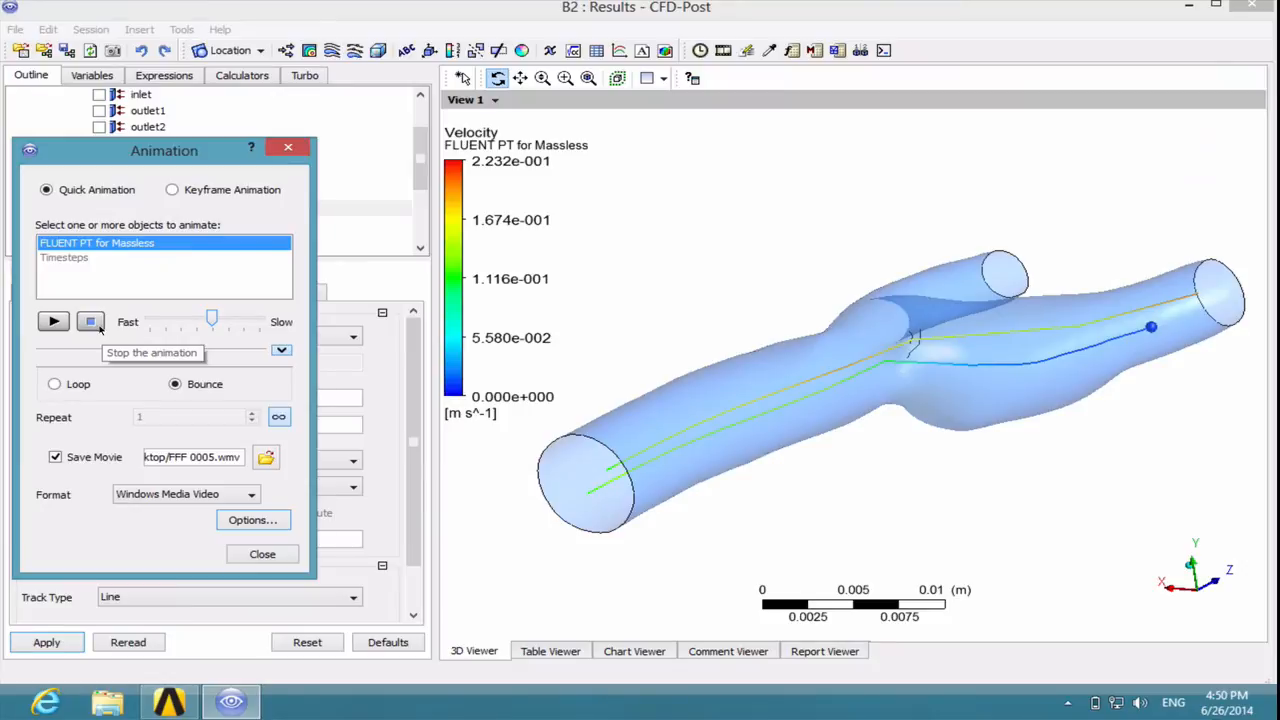
left_click(53, 321)
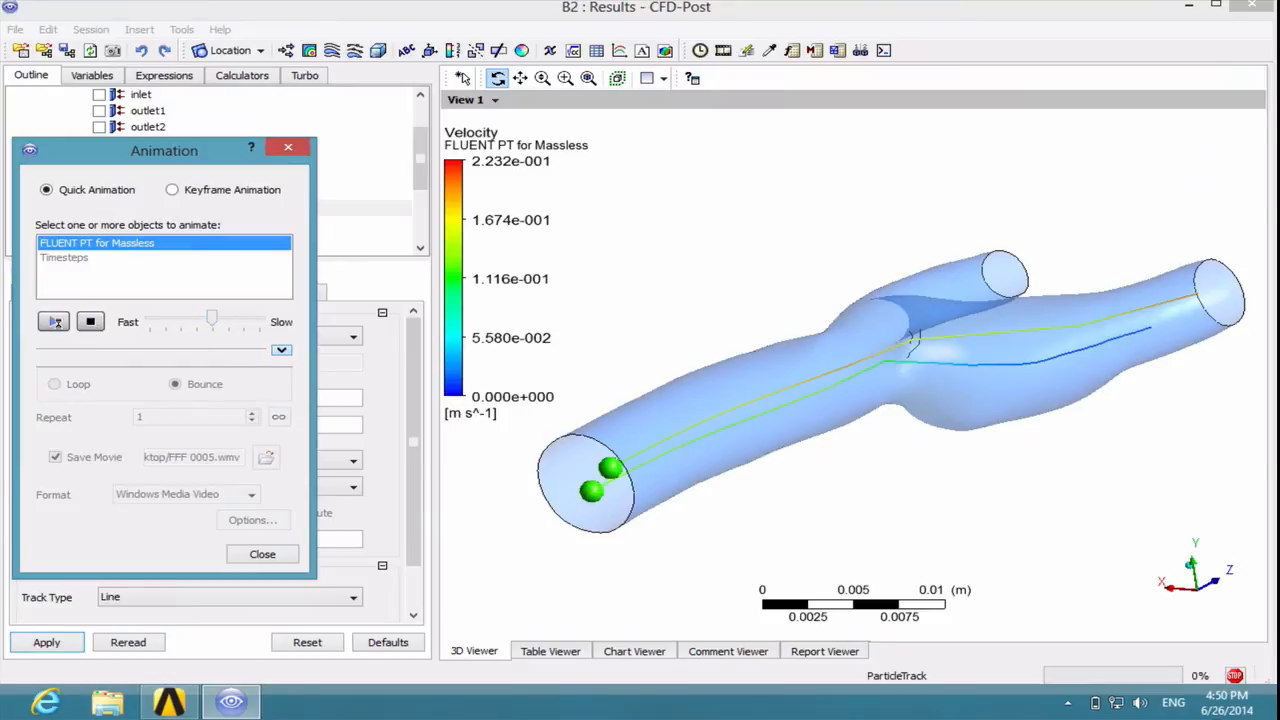
left_click(54, 321)
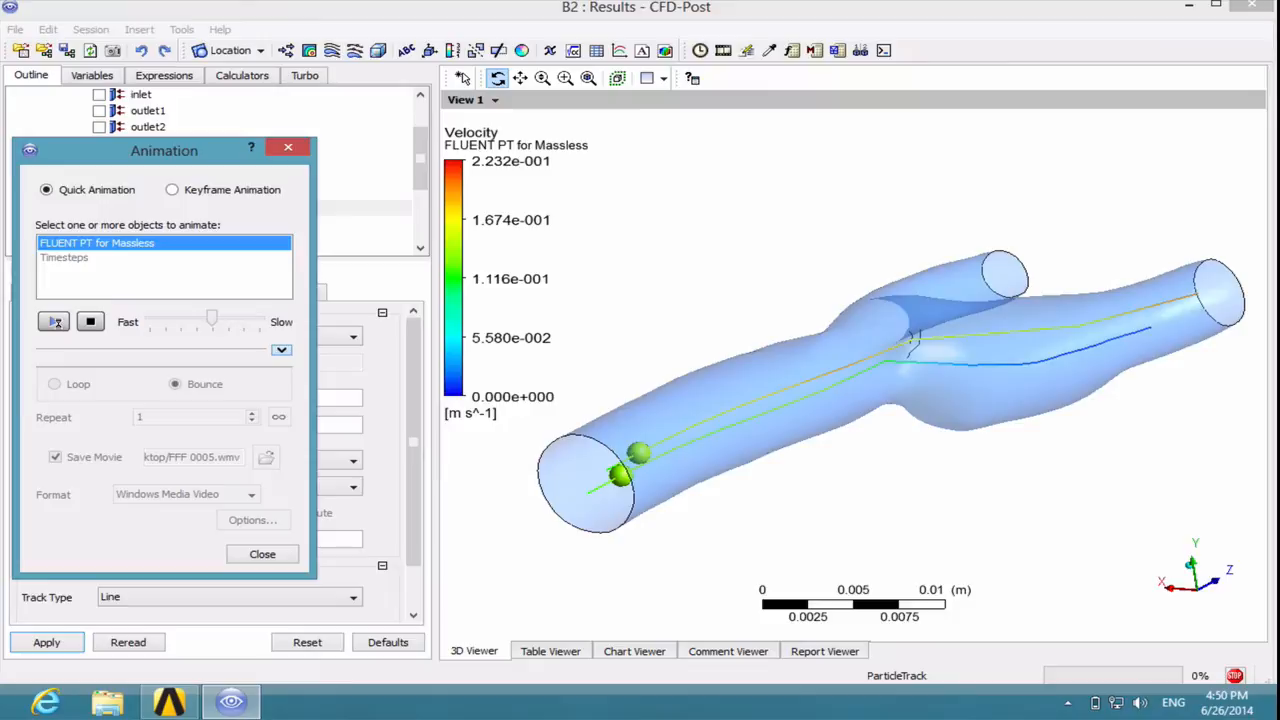
left_click(54, 321)
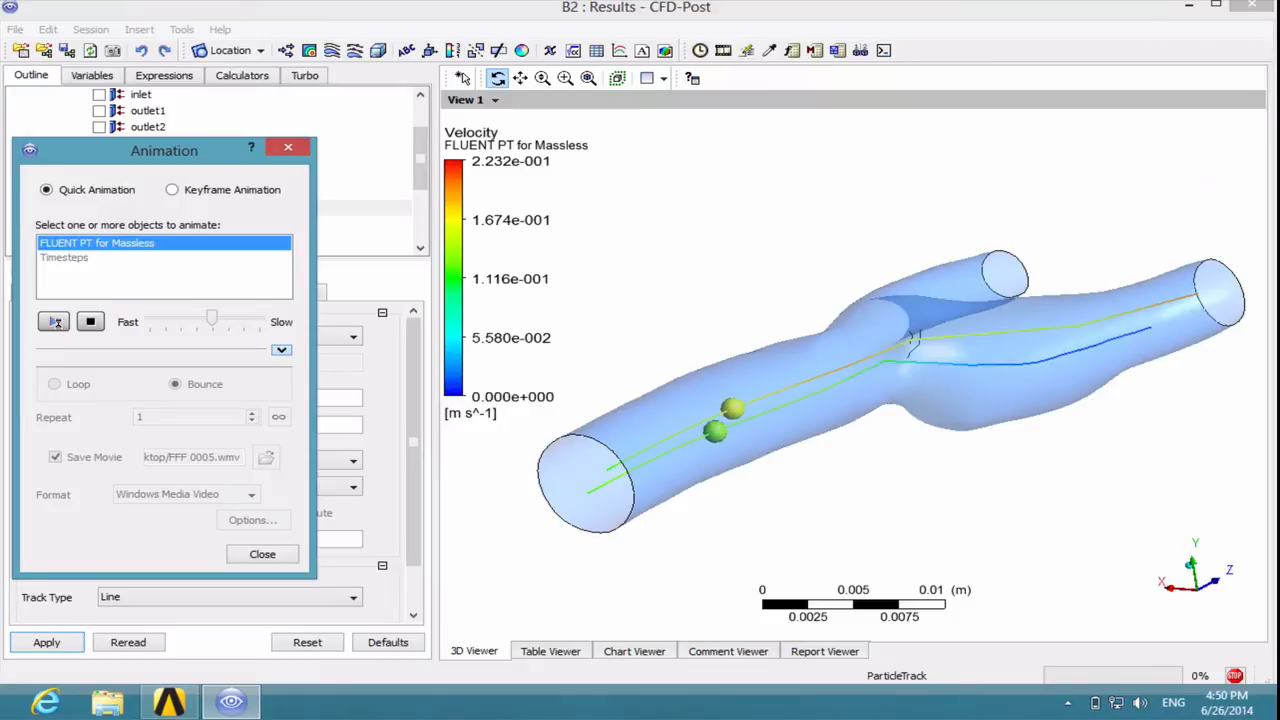
left_click(54, 321)
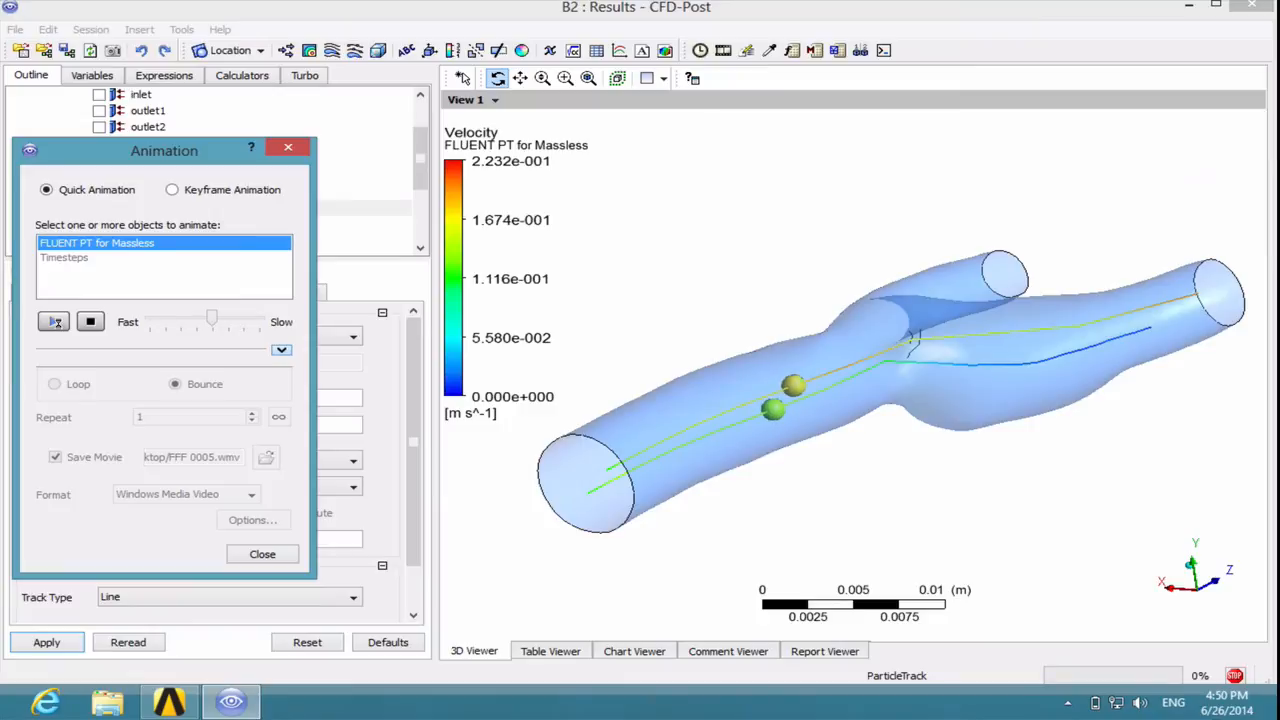
left_click(53, 321)
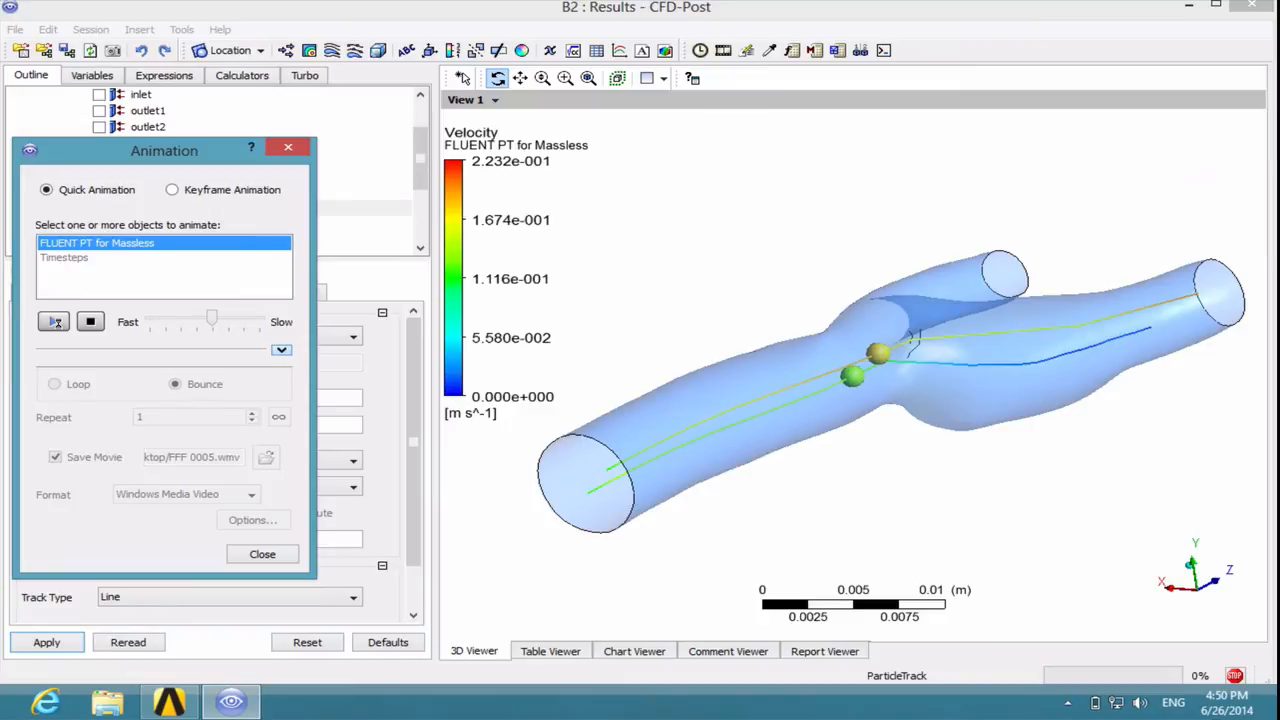
left_click(53, 321)
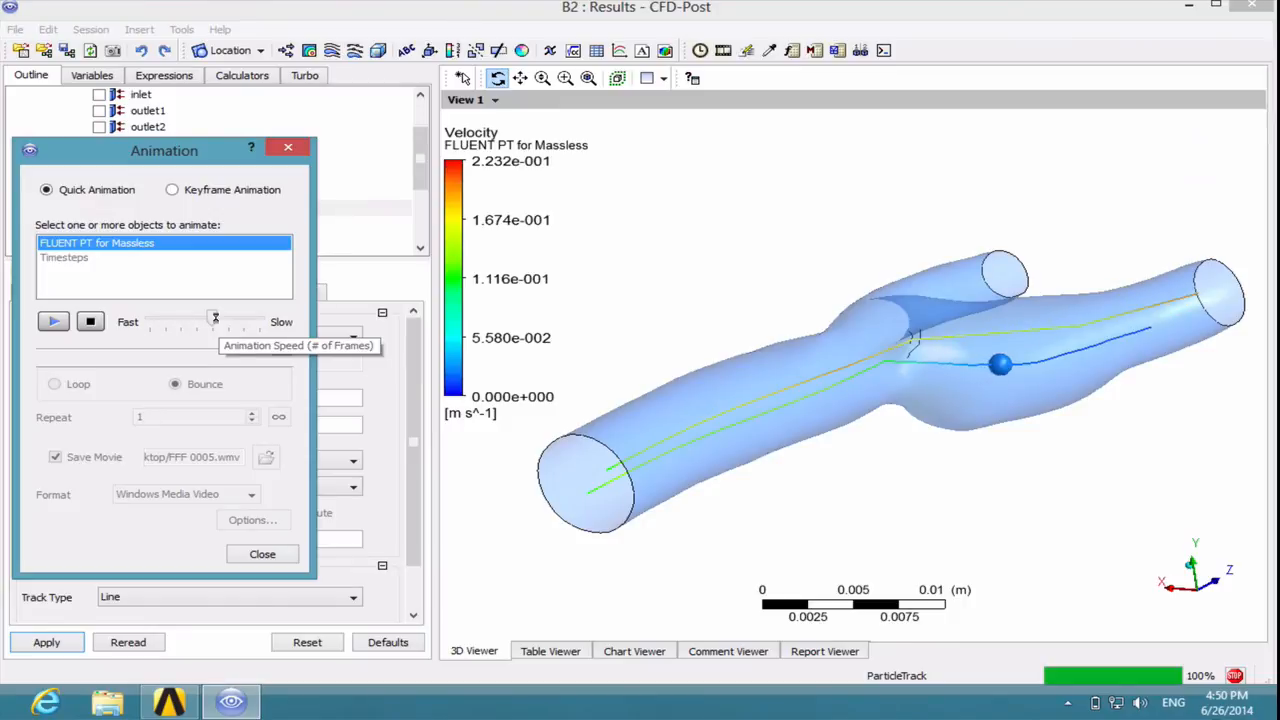
left_click(53, 321)
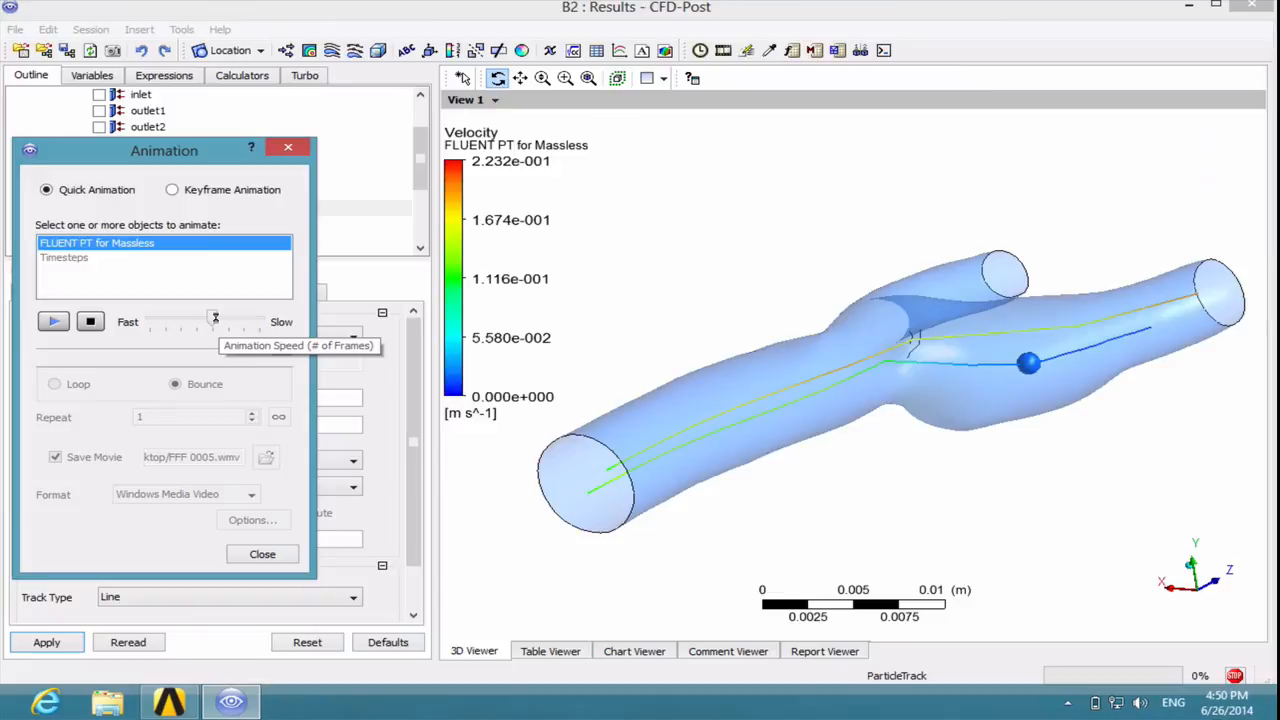